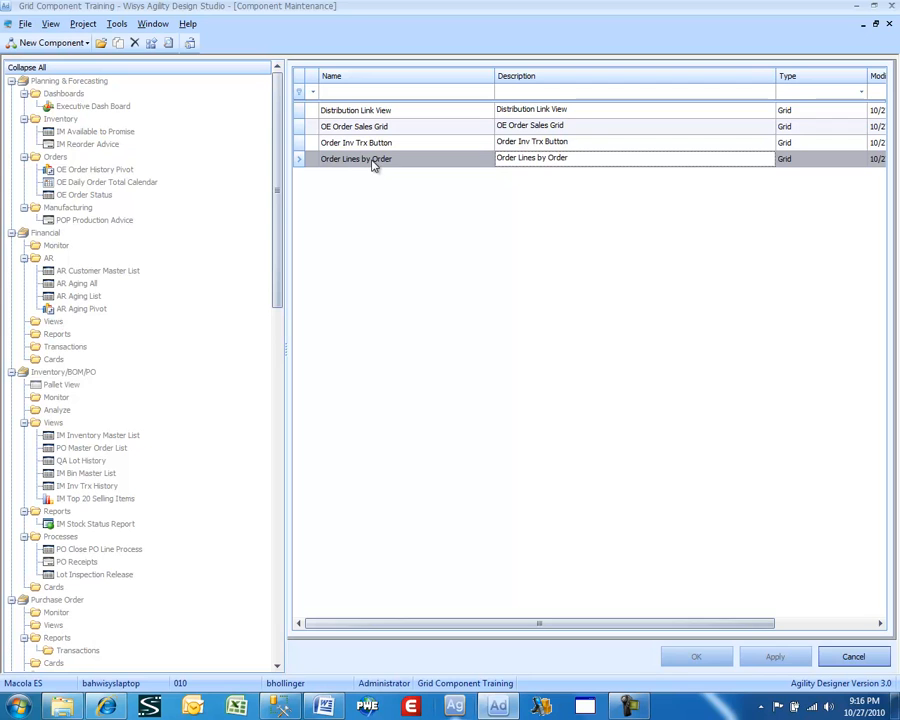
Bring up the Order Lines by Order component's alerts page, currently empty
{"action": "double_click", "coordinate": [356, 160]}
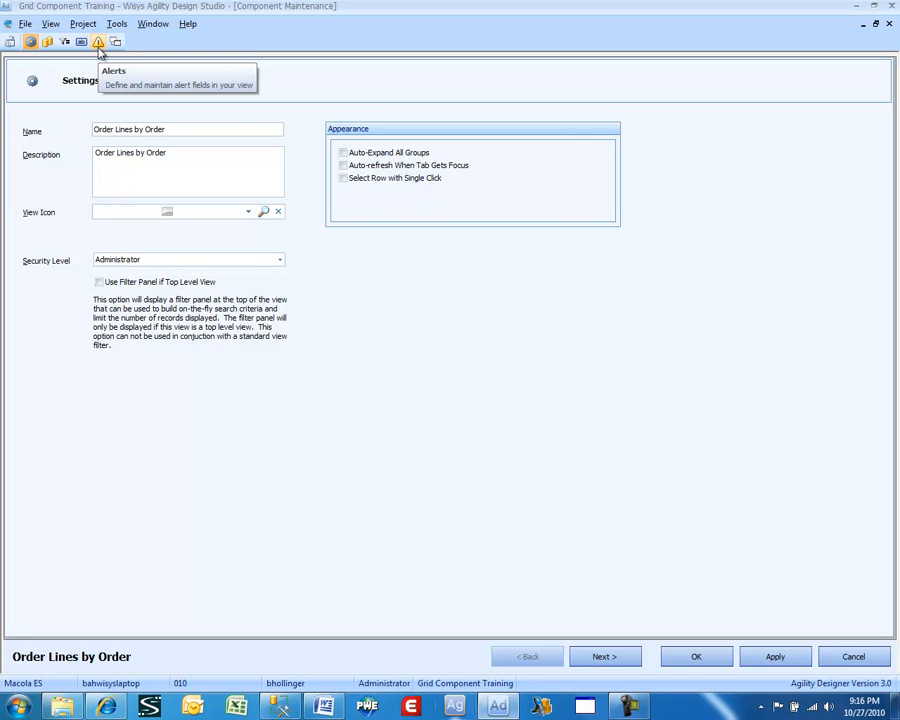
{"action": "left_click", "coordinate": [98, 42]}
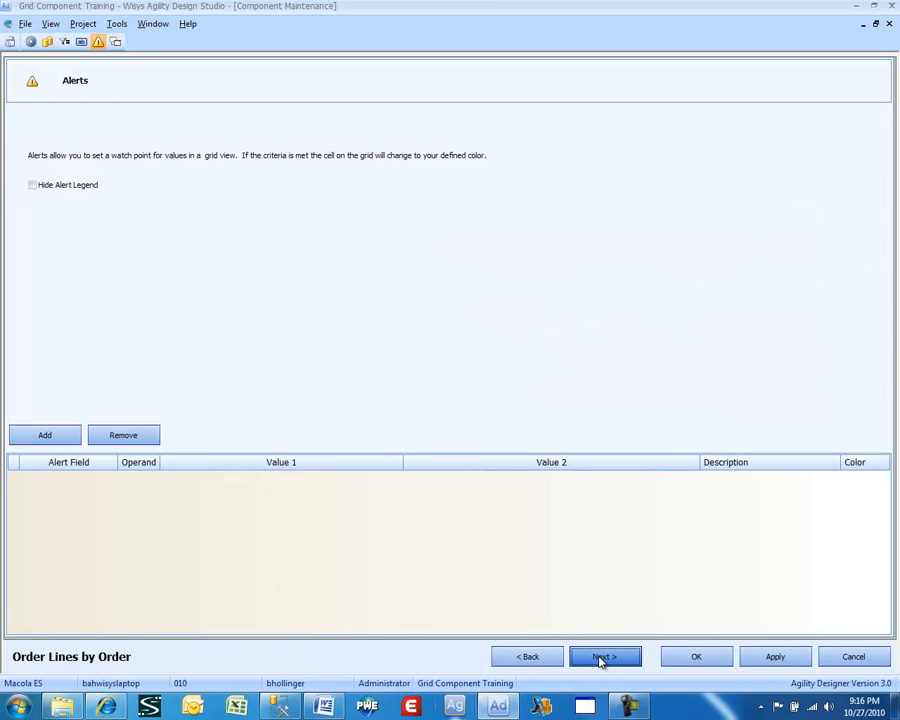
{"action": "left_click", "coordinate": [44, 434]}
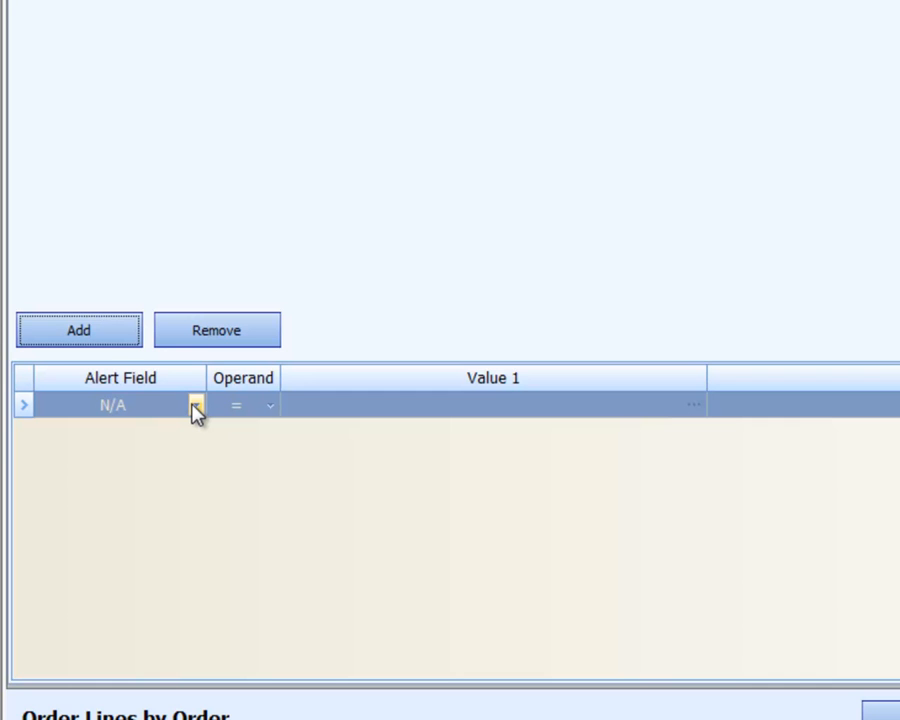
{"action": "left_click", "coordinate": [80, 330]}
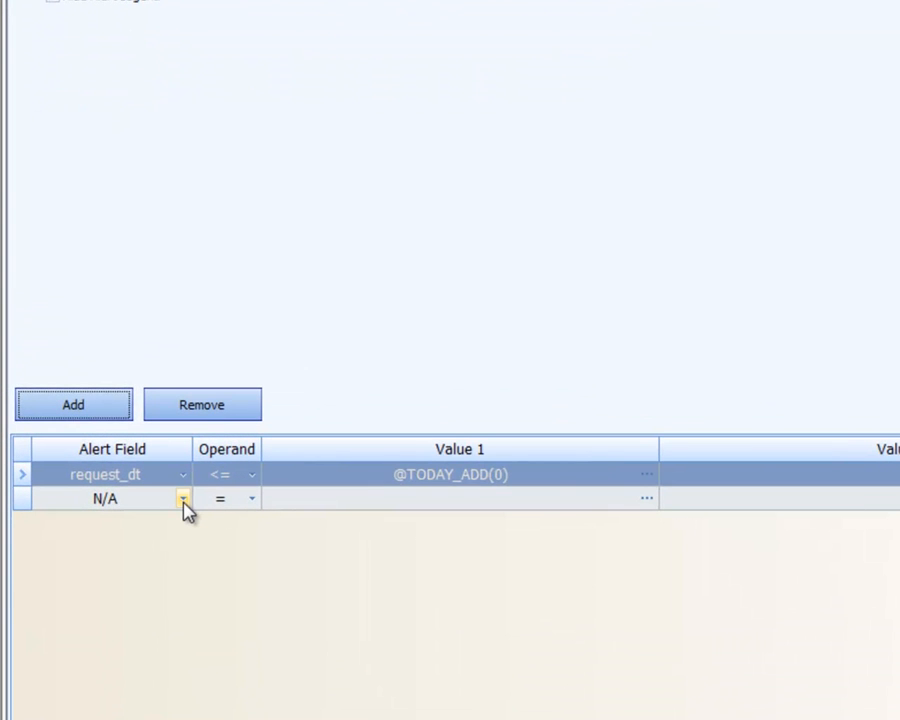
Make the second alert compare >= against the [Avail to Ship] field variable
{"action": "left_click", "coordinate": [644, 498]}
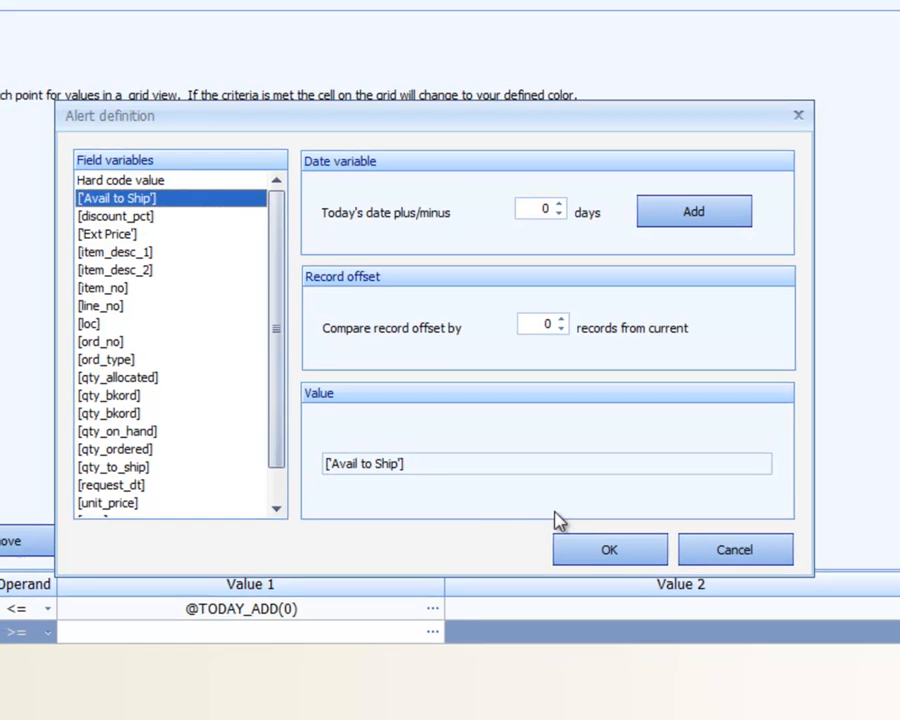